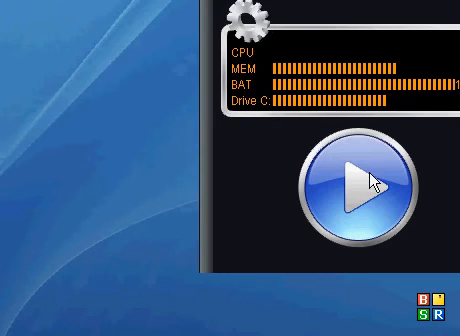
pyautogui.moveTo(248, 198)
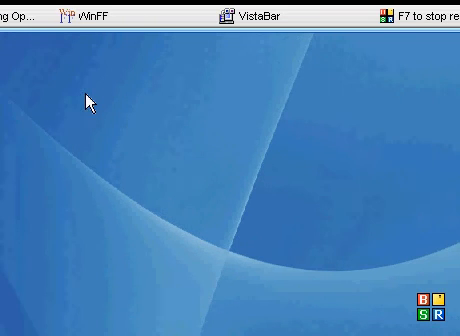
pyautogui.moveTo(192, 220)
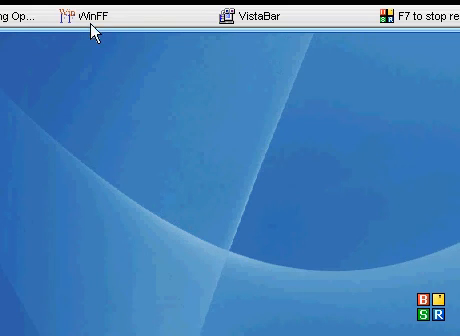
pyautogui.moveTo(192, 240)
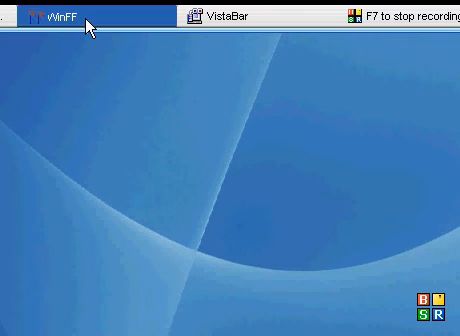
# Step: Bring WinFF forward and remove Halo Music Video.mp4, leaving the conversion list empty
pyautogui.click(50, 16)
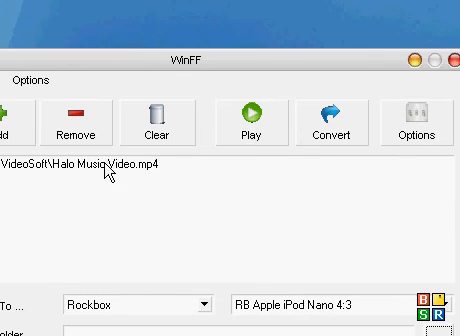
pyautogui.click(74, 114)
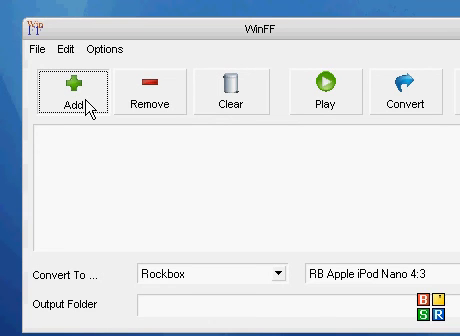
pyautogui.moveTo(180, 116)
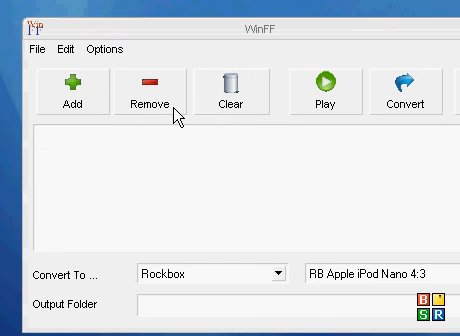
# Step: Add the Los Mvp MP4 from the DVDVideoSoft folder to the conversion list
pyautogui.click(68, 96)
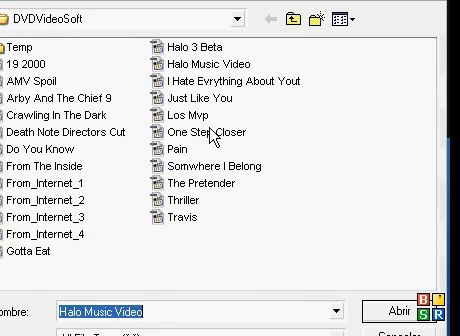
pyautogui.click(184, 116)
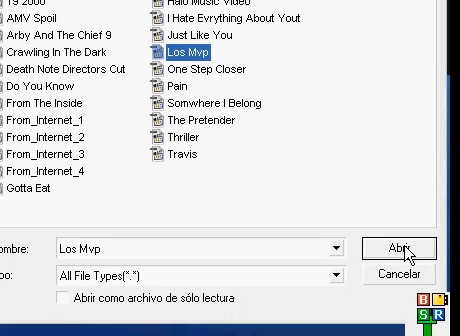
pyautogui.click(400, 242)
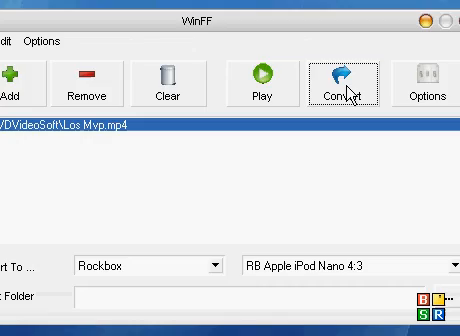
# Step: Convert Los Mvp with the Rockbox RB Apple iPod Nano 4:3 preset and let ffmpeg finish
pyautogui.click(336, 82)
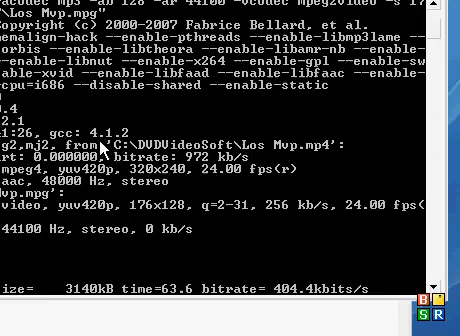
pyautogui.scroll(-3)
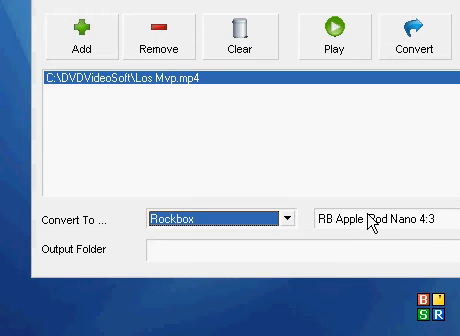
# Step: Bring up the Windows XP Start menu listing programs and Mis documentos
pyautogui.click(370, 210)
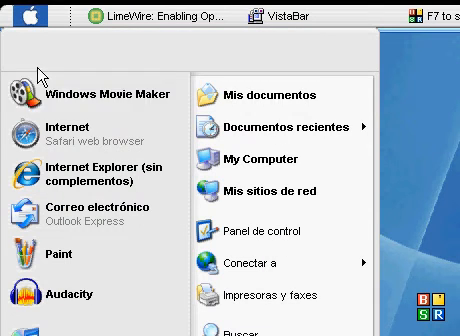
pyautogui.moveTo(264, 96)
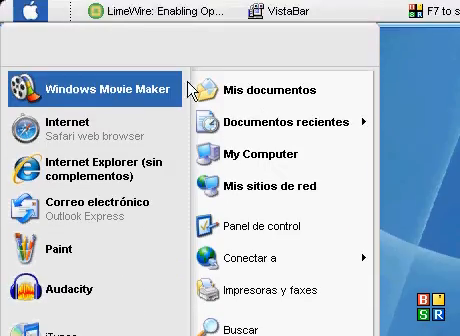
# Step: Open Mis documentos and browse into the videos folder holding the death-note-33 MPEG clip
pyautogui.click(256, 90)
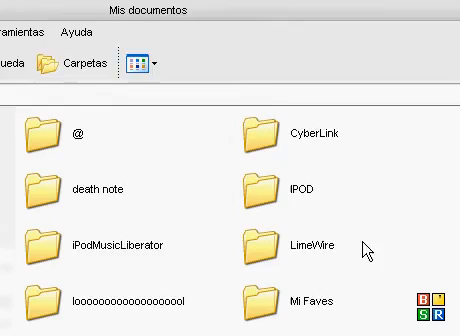
pyautogui.scroll(-3)
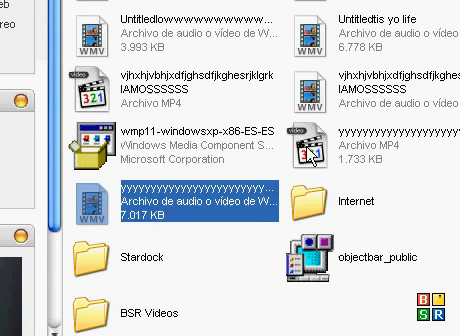
pyautogui.scroll(3)
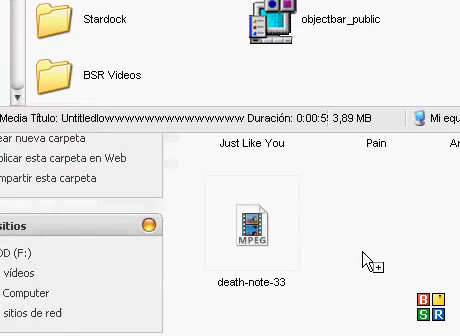
# Step: Show the actions menu for the Untitled Windows Media file in the Videos folder
pyautogui.scroll(-3)
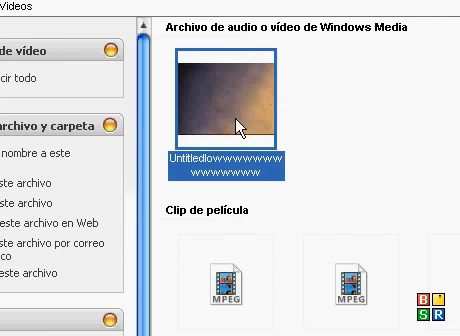
pyautogui.rightClick(228, 96)
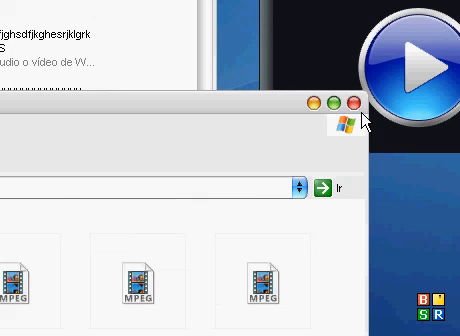
pyautogui.moveTo(356, 104)
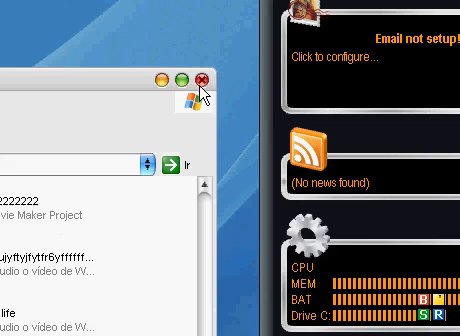
# Step: Close the Explorer window, leaving the Windows XP desktop showing
pyautogui.click(204, 78)
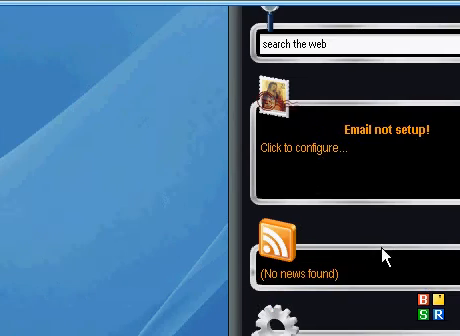
pyautogui.scroll(-3)
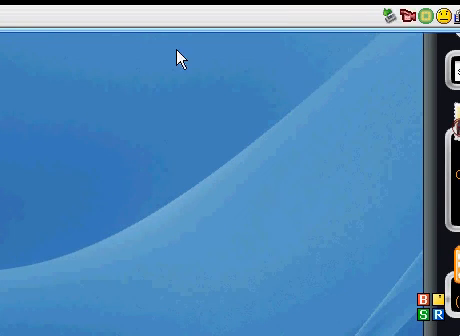
pyautogui.moveTo(150, 48)
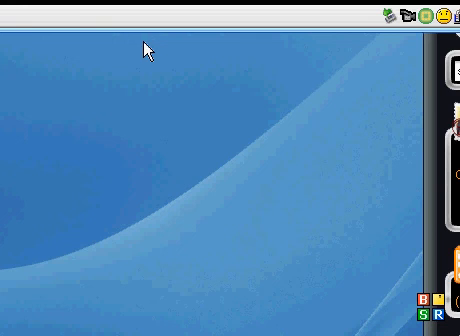